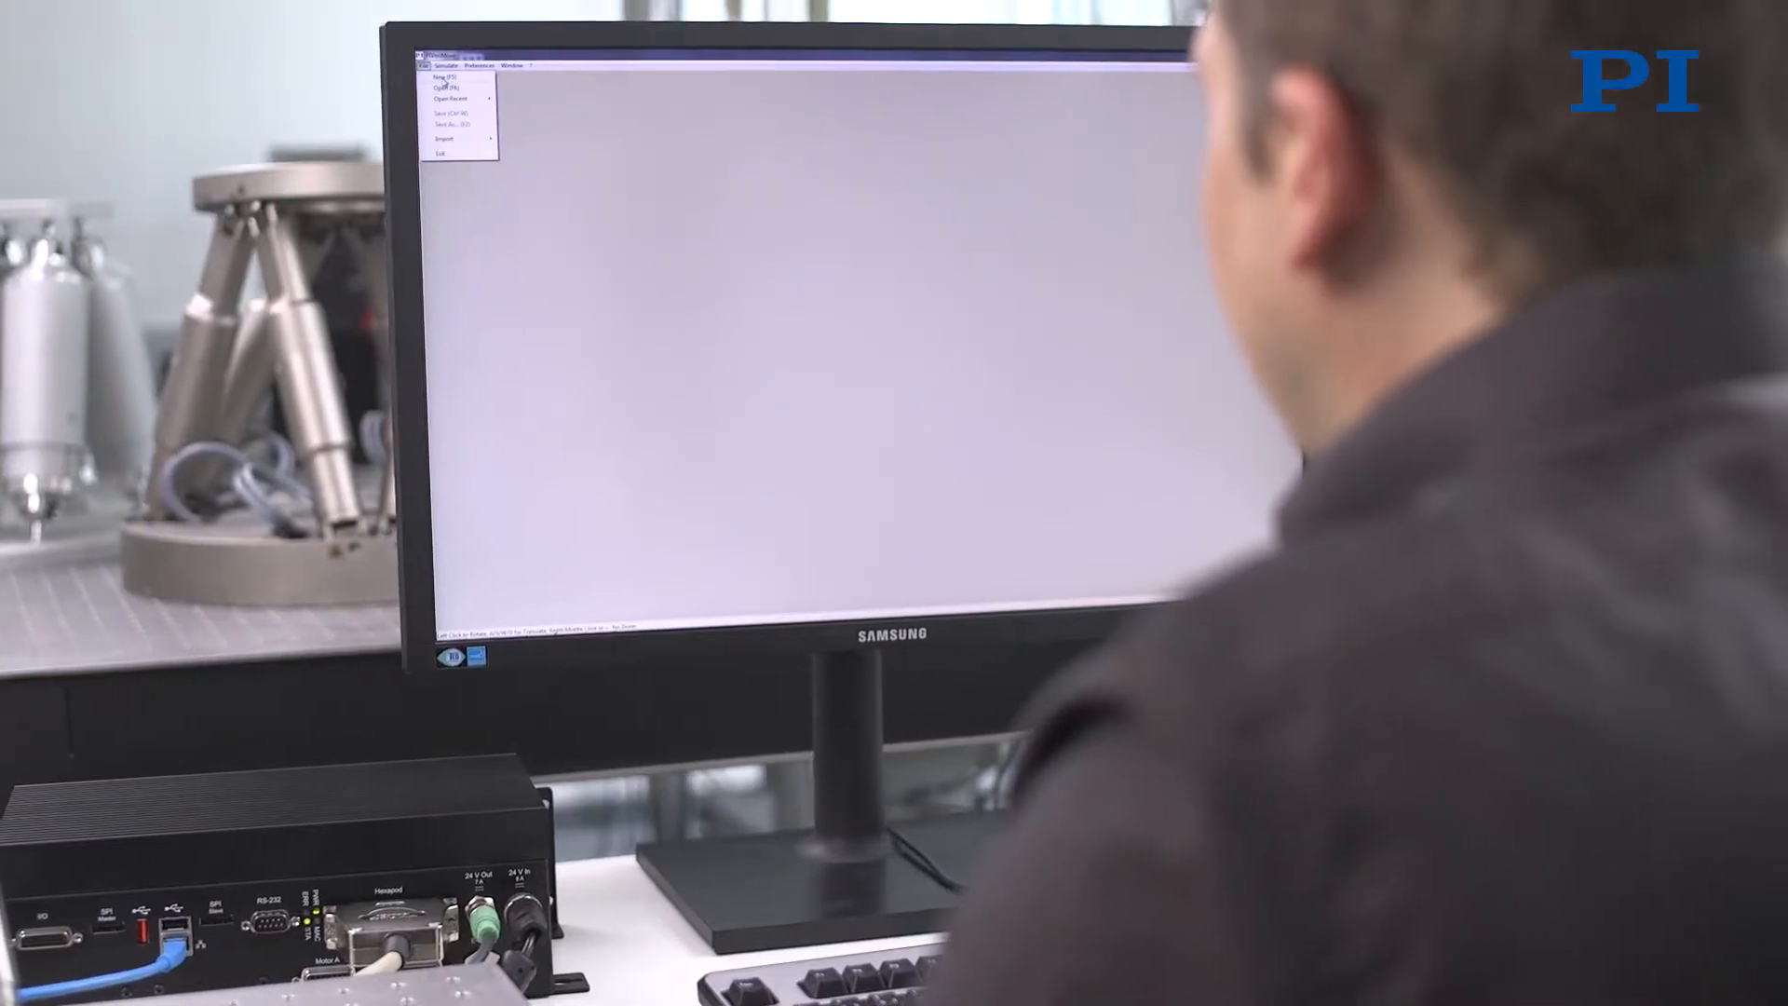
Start a new project via File > New to reach the Select the Hexapod dialog.
click(447, 87)
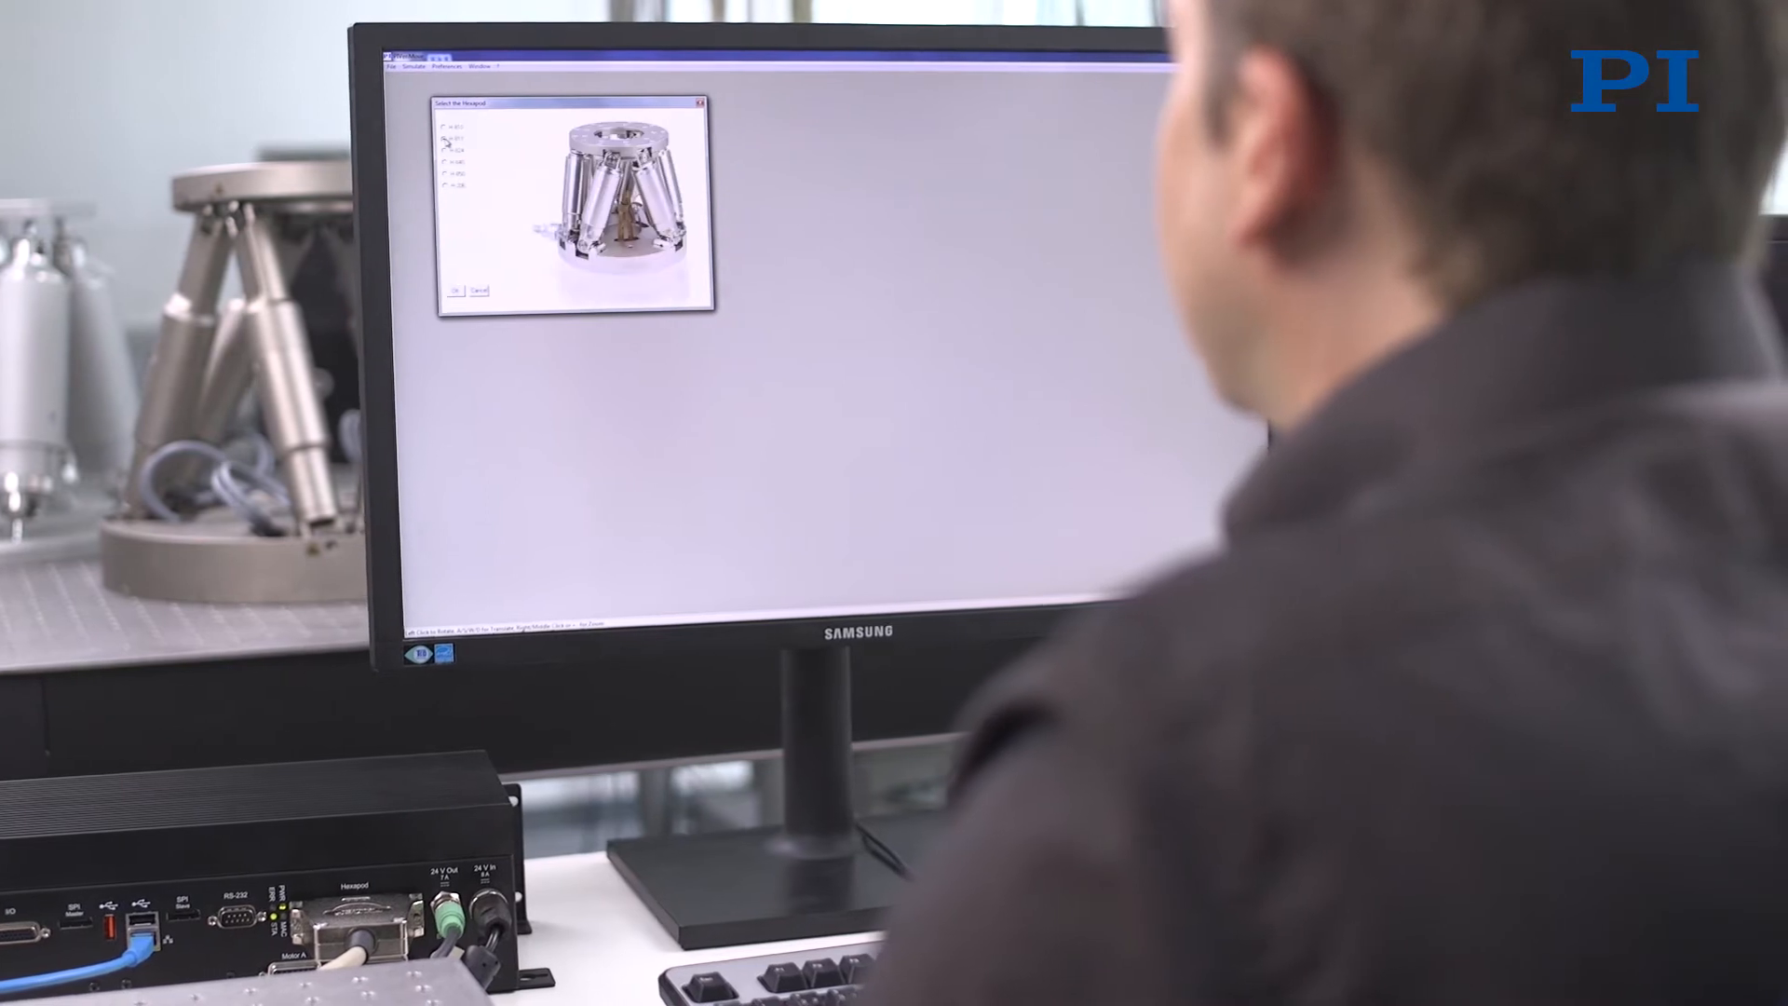